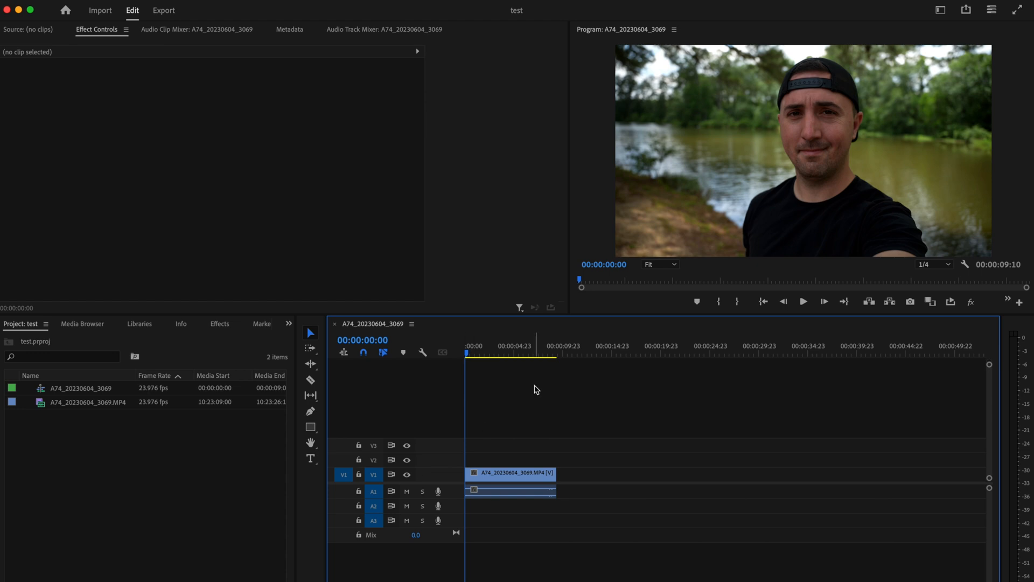
# Step: Create a new Adjustment Layer from the Project panel's New Item menu with default settings
pyautogui.click(259, 557)
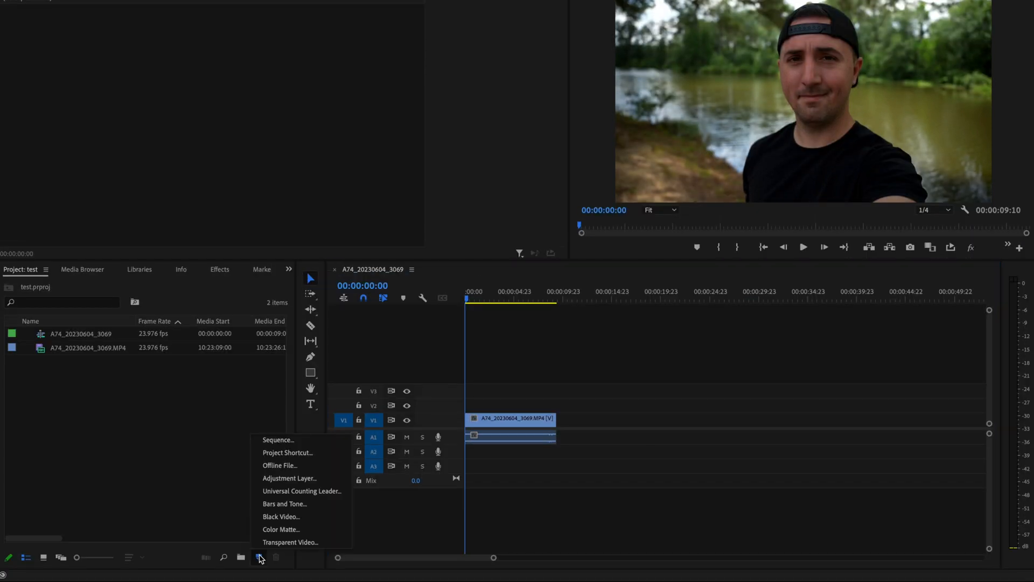
pyautogui.click(288, 478)
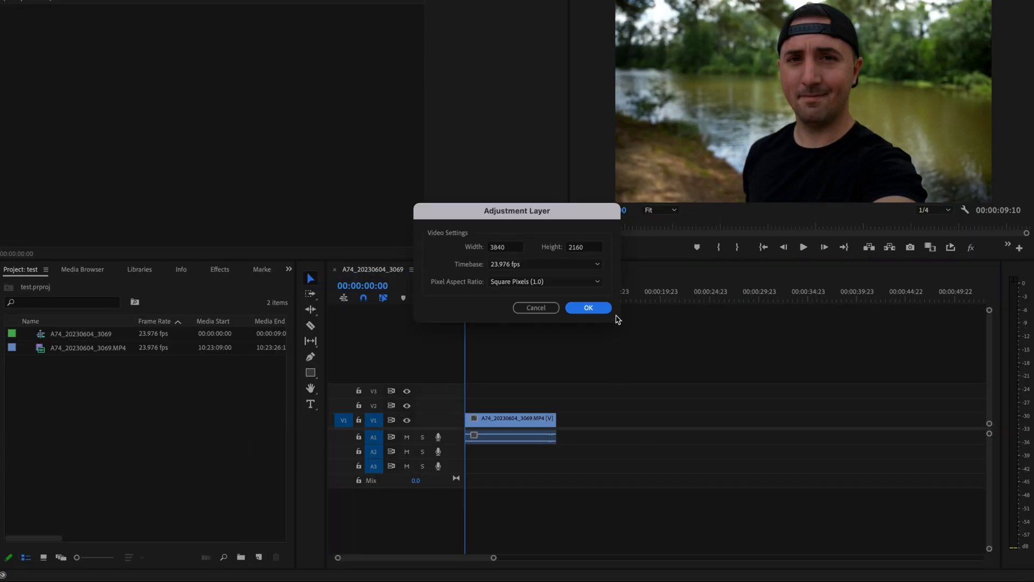
pyautogui.click(587, 307)
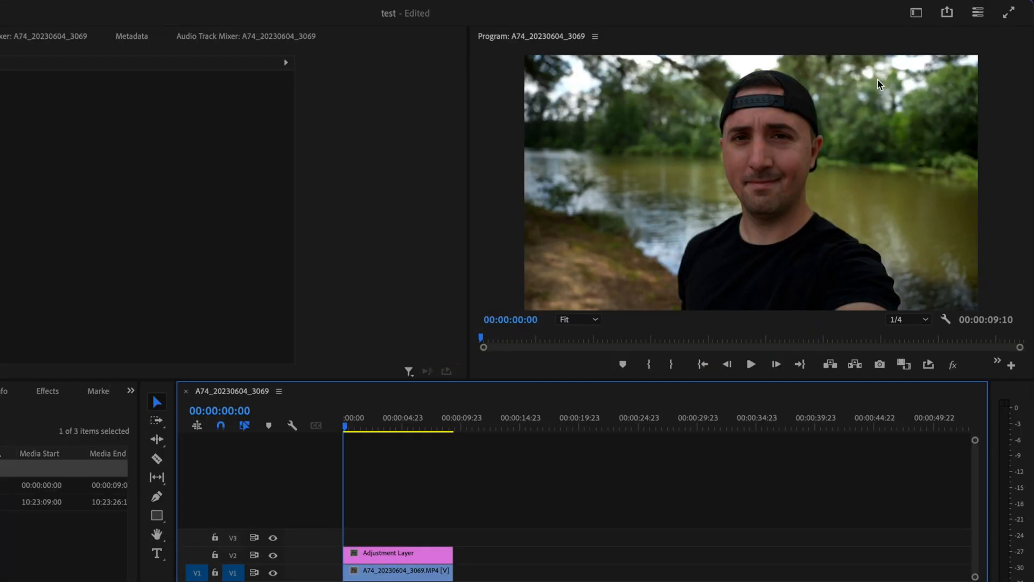
# Step: Switch Premiere Pro to the Color workspace
pyautogui.click(916, 12)
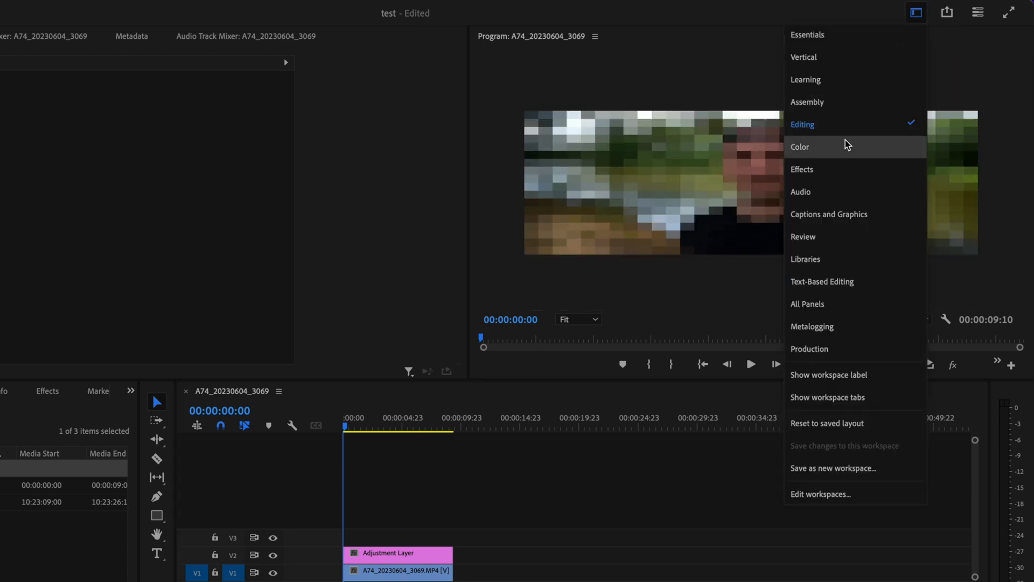
pyautogui.click(800, 147)
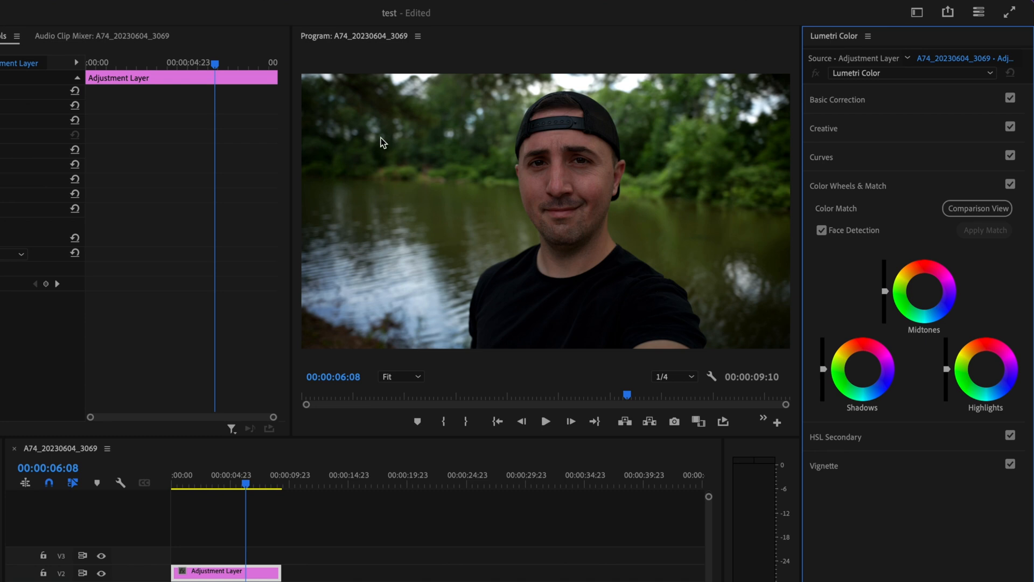
pyautogui.moveTo(519, 311)
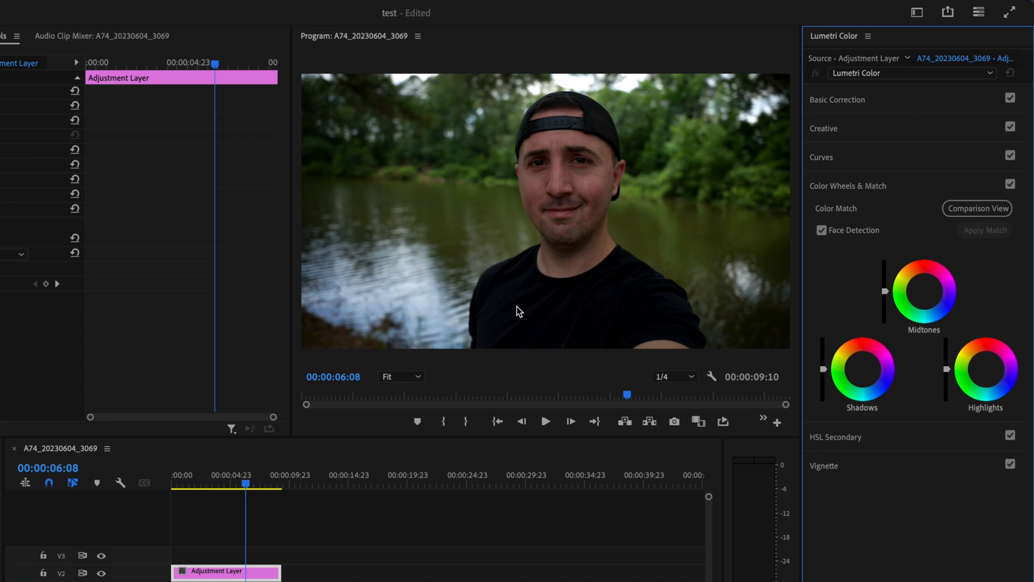
pyautogui.moveTo(379, 167)
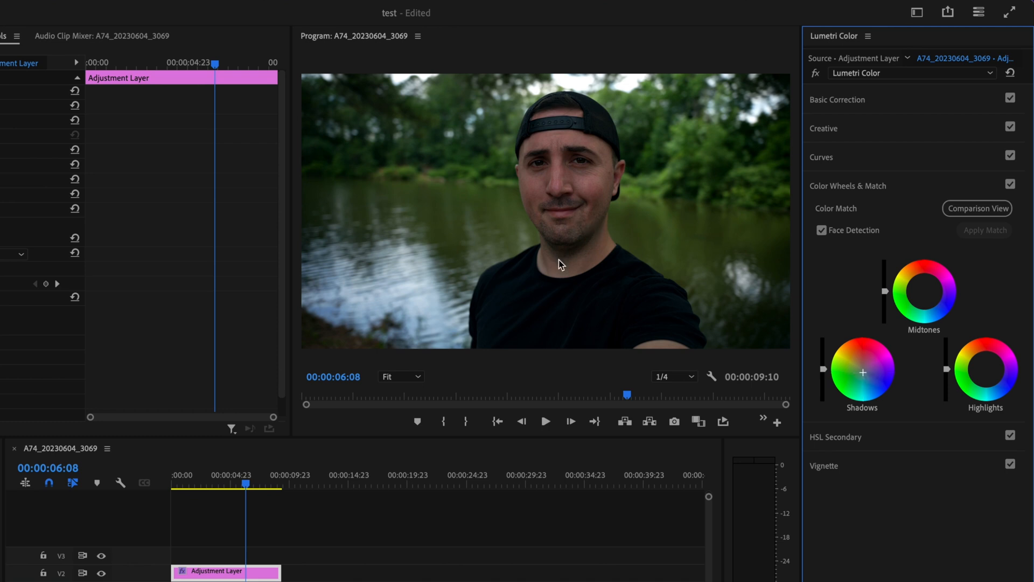
pyautogui.moveTo(570, 230)
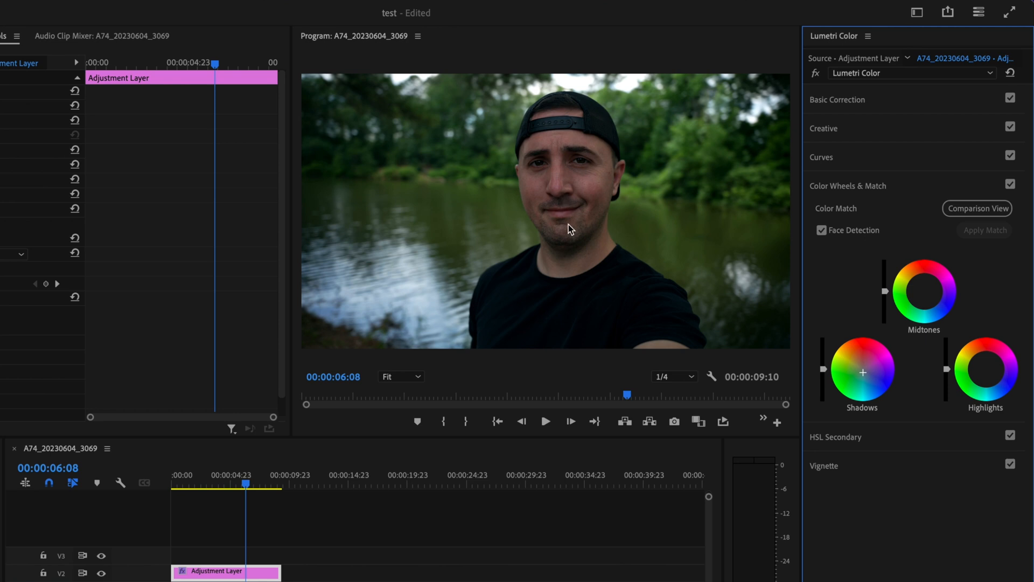
pyautogui.moveTo(913, 294)
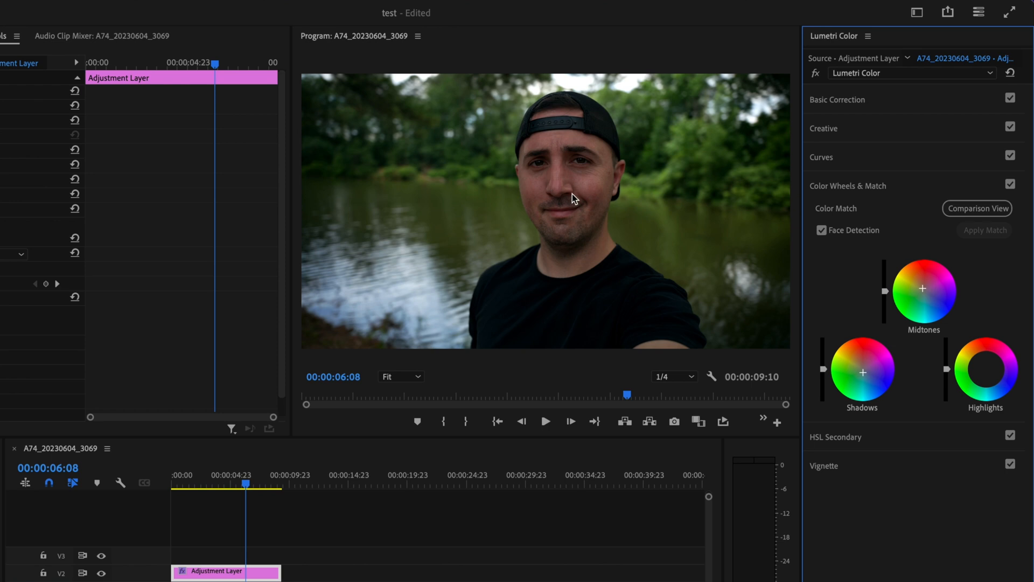
pyautogui.moveTo(555, 244)
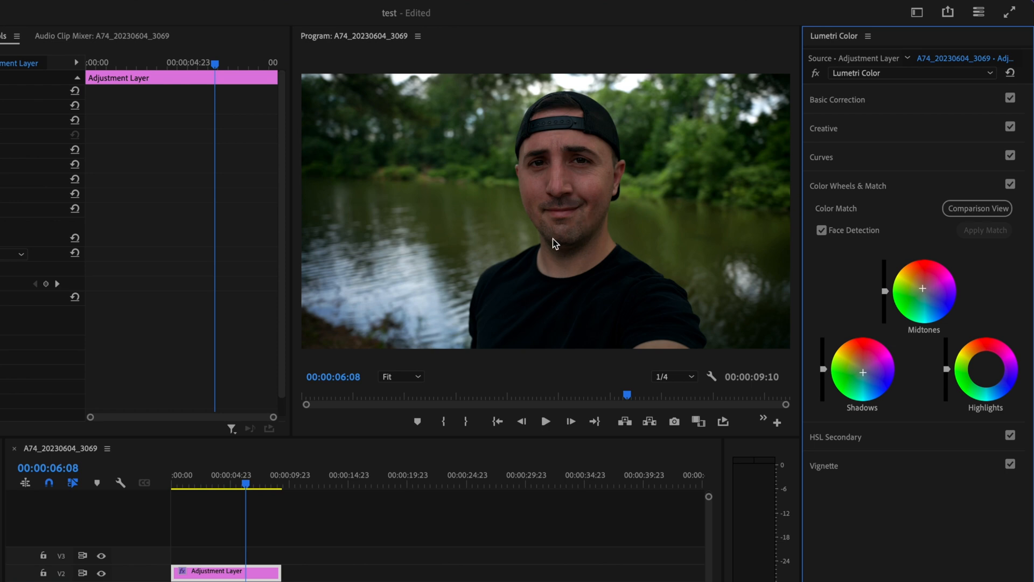
pyautogui.moveTo(667, 230)
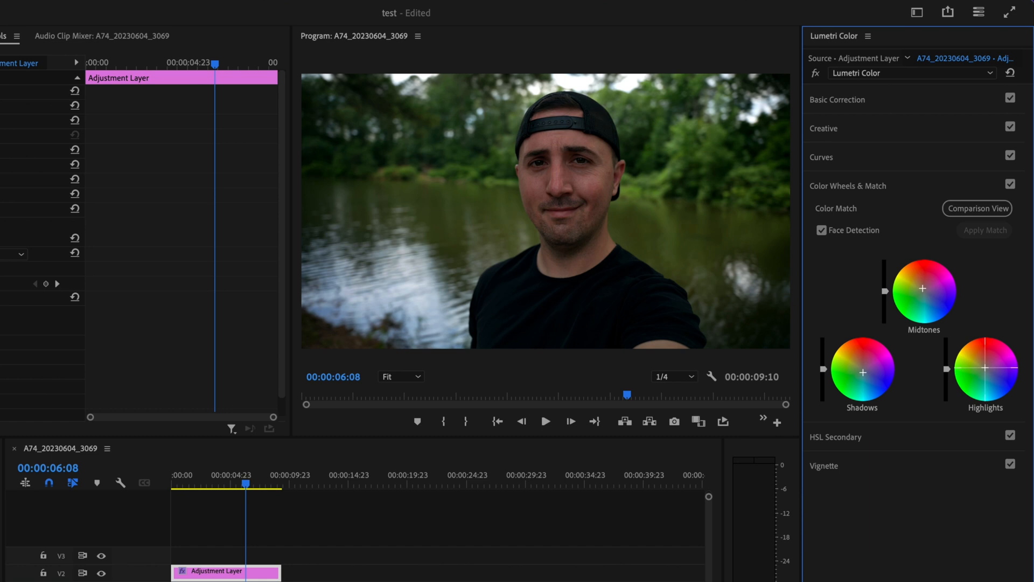
# Step: Expand Lumetri's Basic Correction section and nudge one of its sliders
pyautogui.click(837, 99)
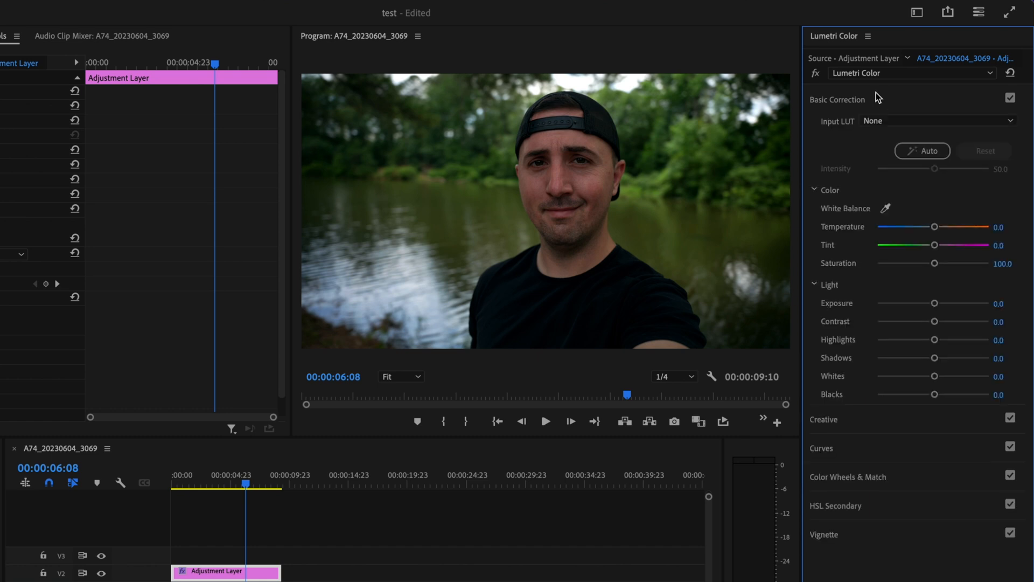
pyautogui.moveTo(932, 303); pyautogui.dragTo(935, 302)
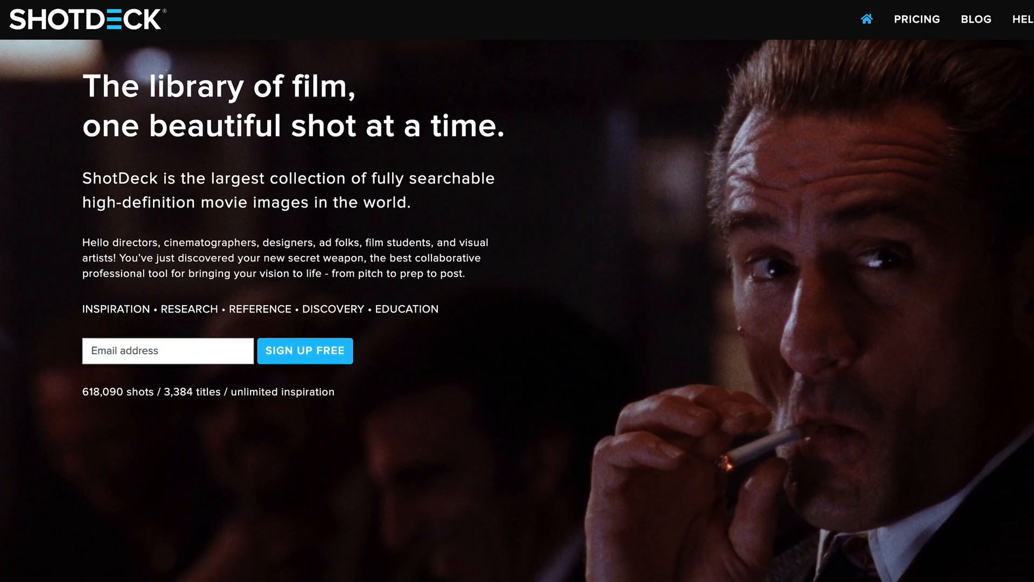
# Step: Search ShotDeck for 'batman' and scroll through the resulting shots
pyautogui.scroll(-3)
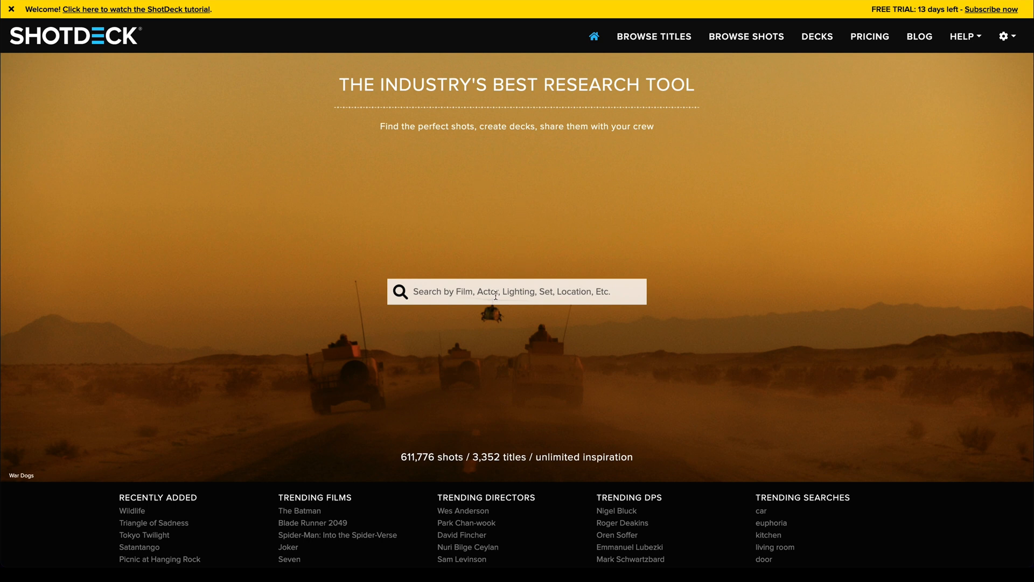
pyautogui.write('batman')
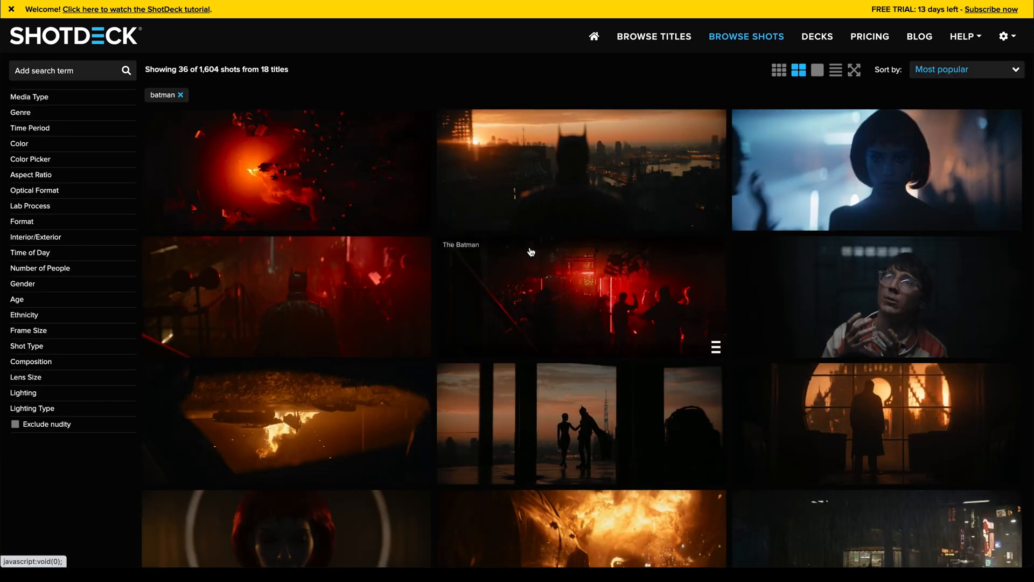
pyautogui.scroll(-3)
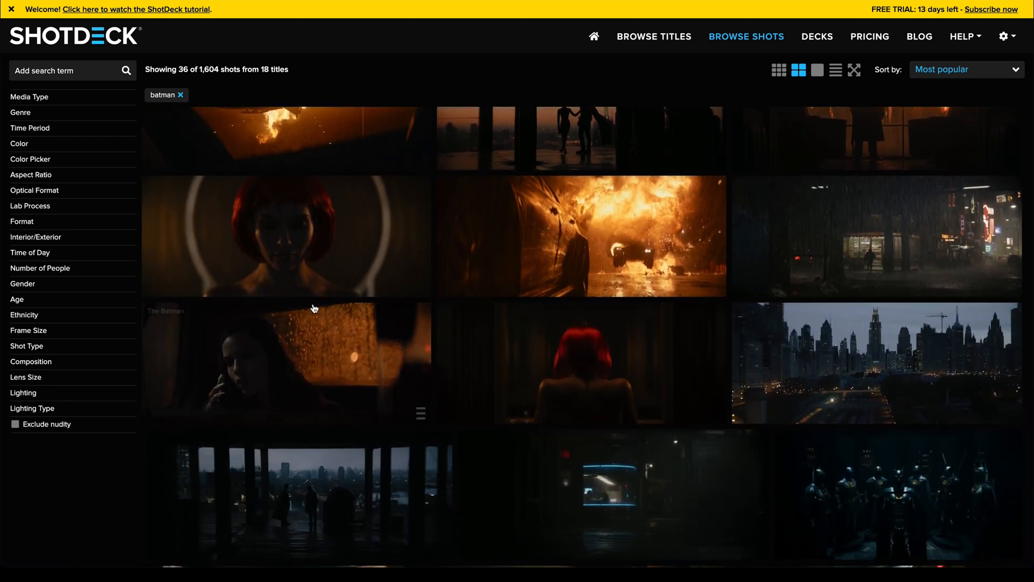
pyautogui.scroll(-3)
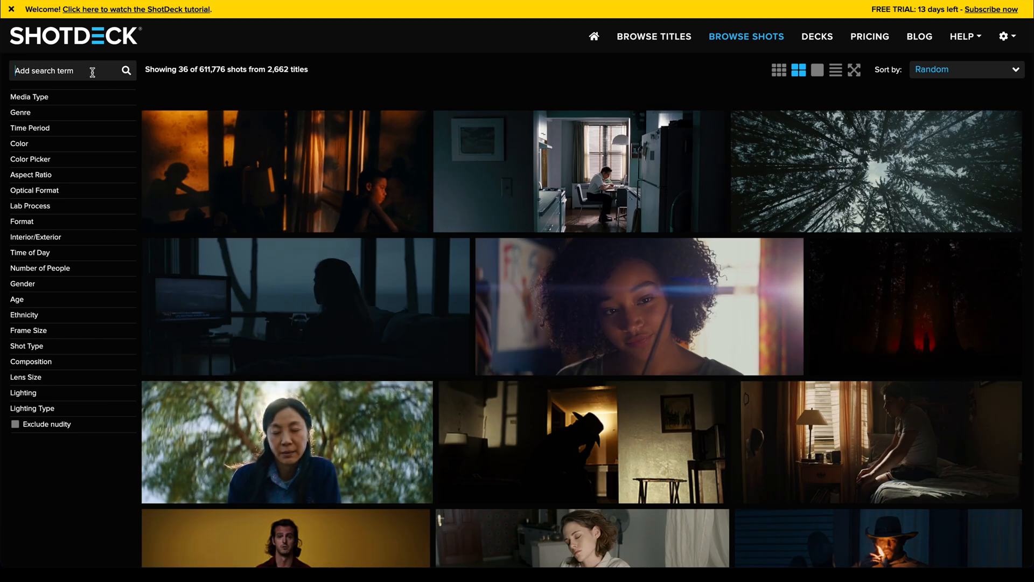
# Step: Search ShotDeck for 'outside', open the Celeste & Jesse Forever shot, and import its JPEG
pyautogui.write('outsid')
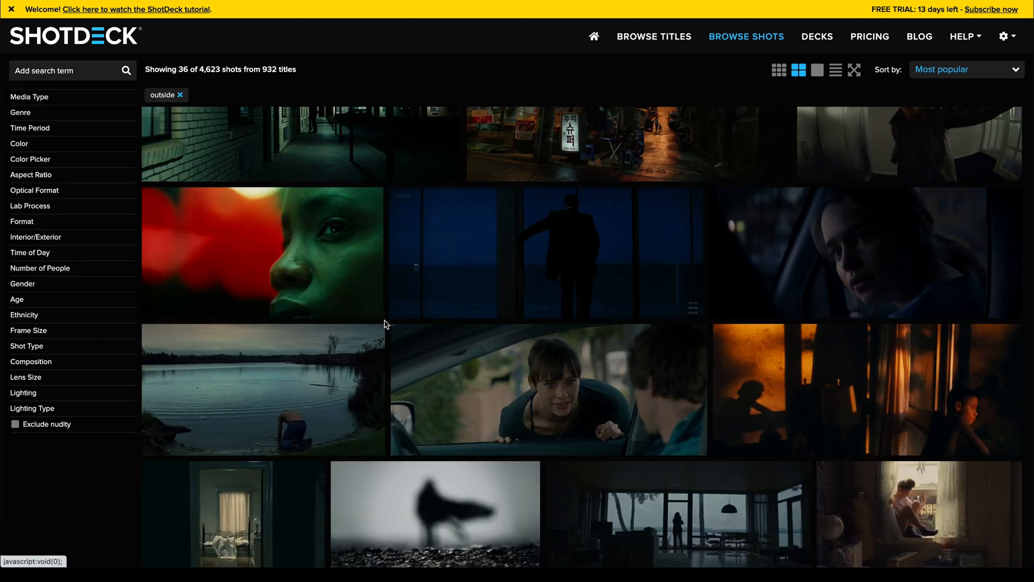
pyautogui.moveTo(523, 383)
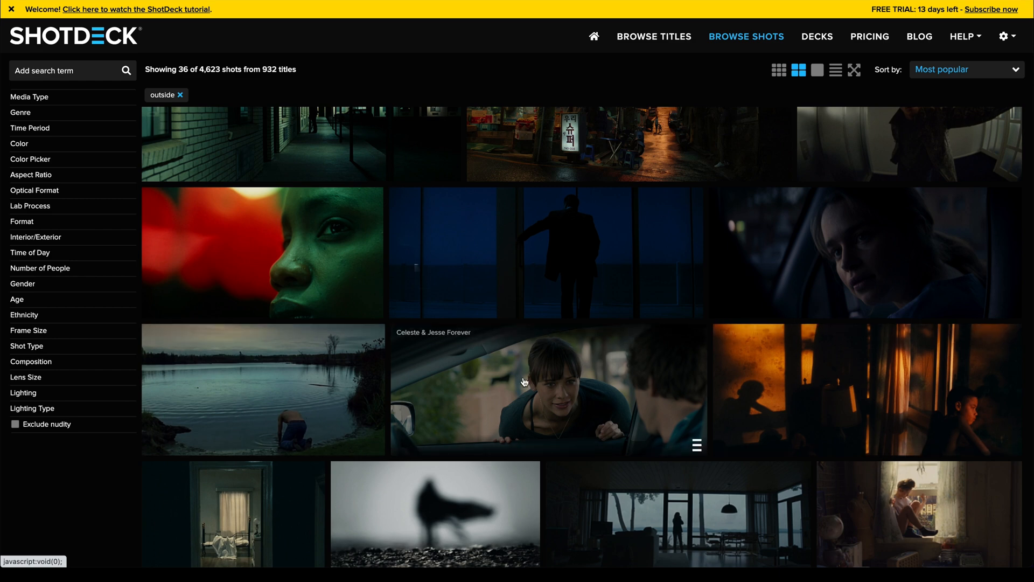
pyautogui.click(547, 389)
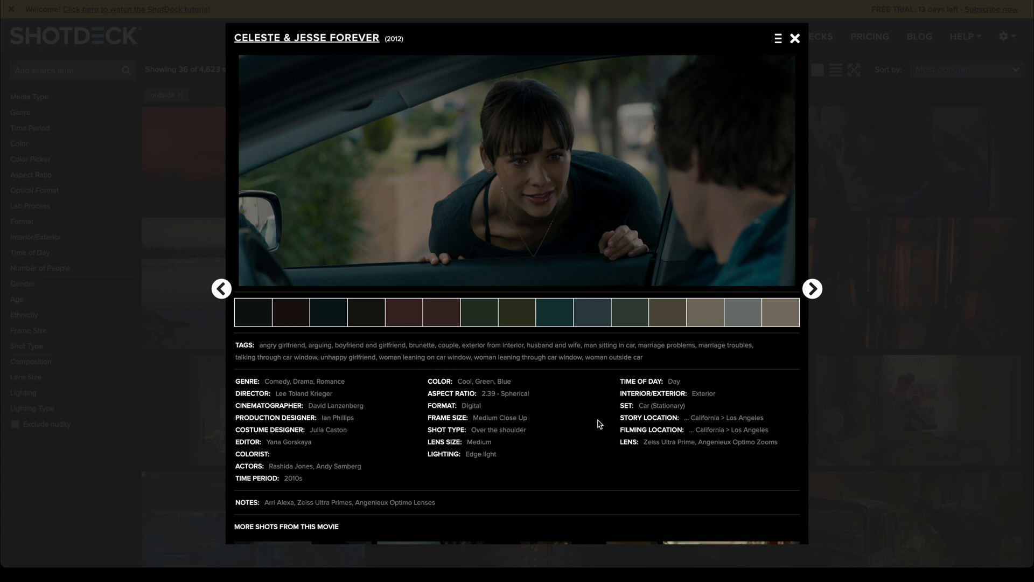
pyautogui.moveTo(559, 195)
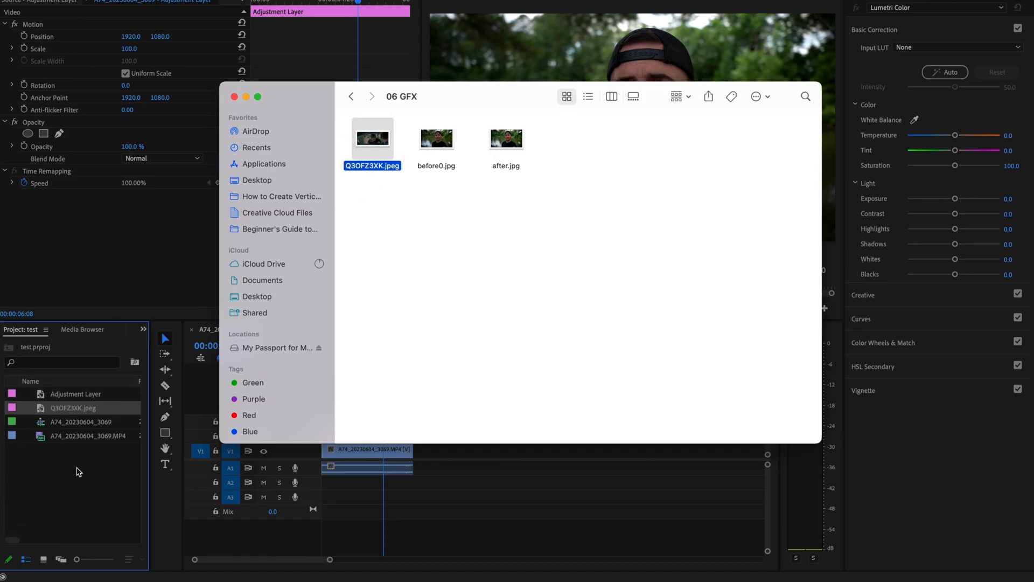
pyautogui.moveTo(372, 139); pyautogui.dragTo(448, 449)
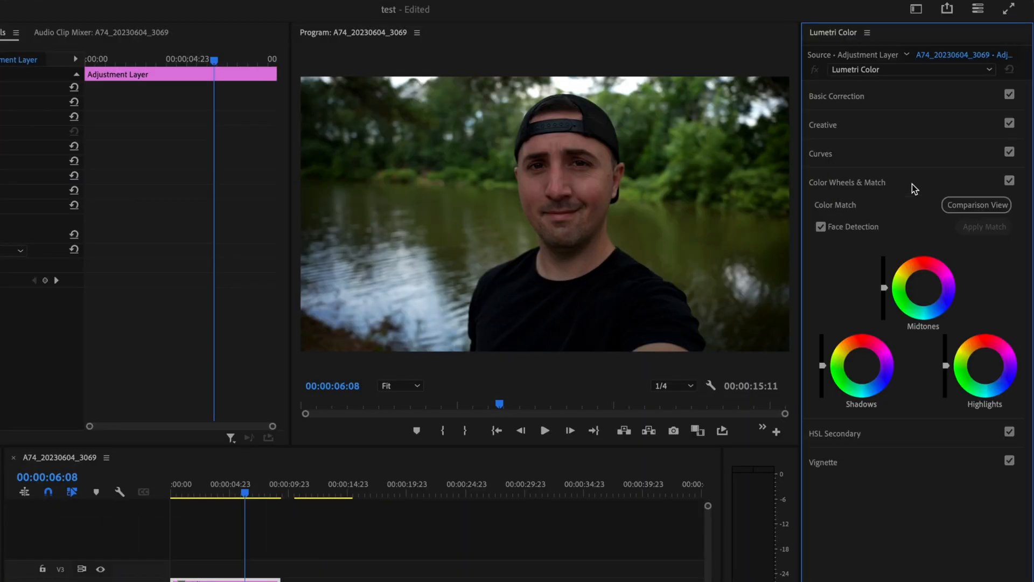
# Step: Turn on Comparison View and set the Celeste & Jesse Forever still as reference
pyautogui.click(976, 205)
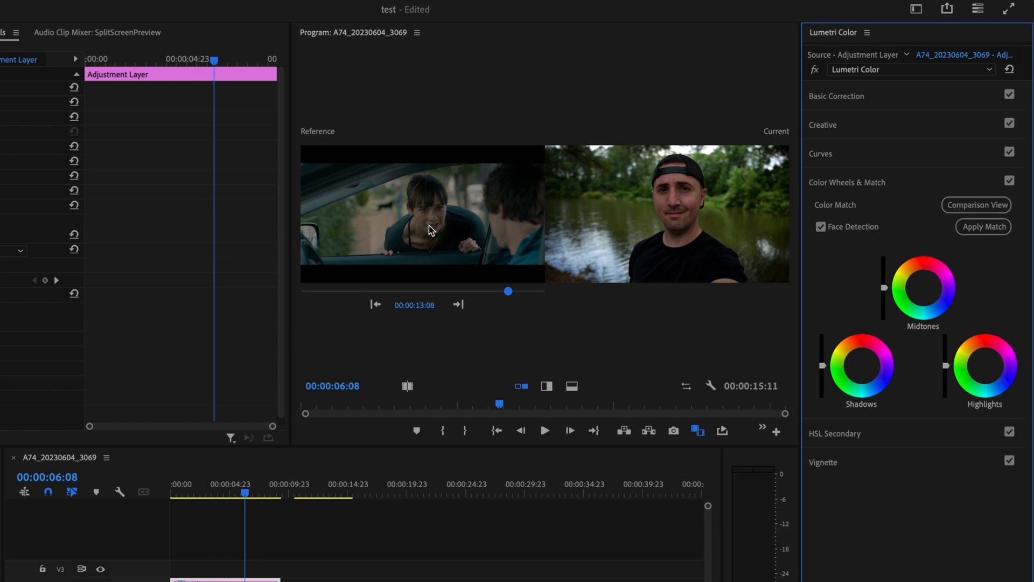
pyautogui.moveTo(349, 144)
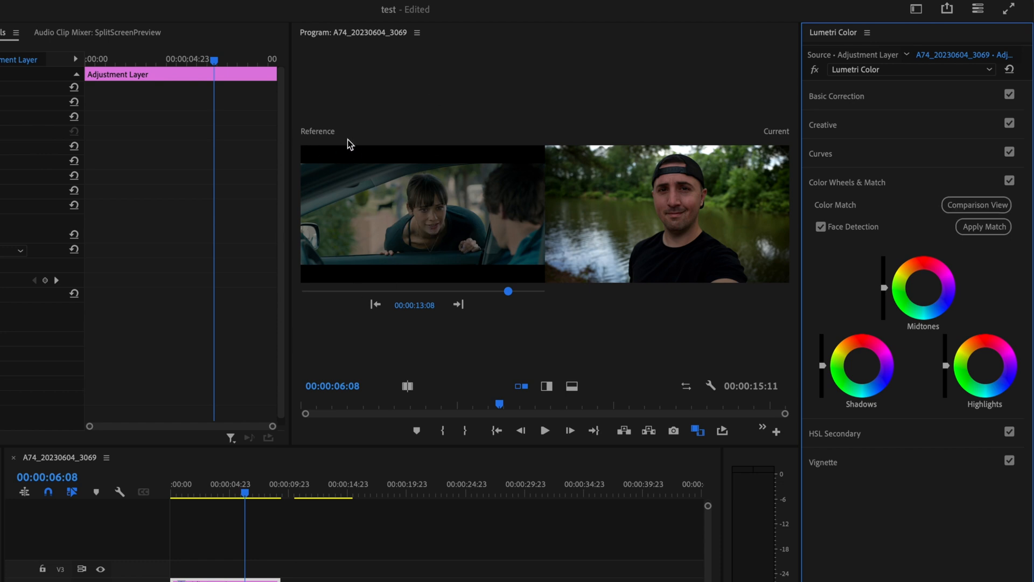
pyautogui.moveTo(658, 258)
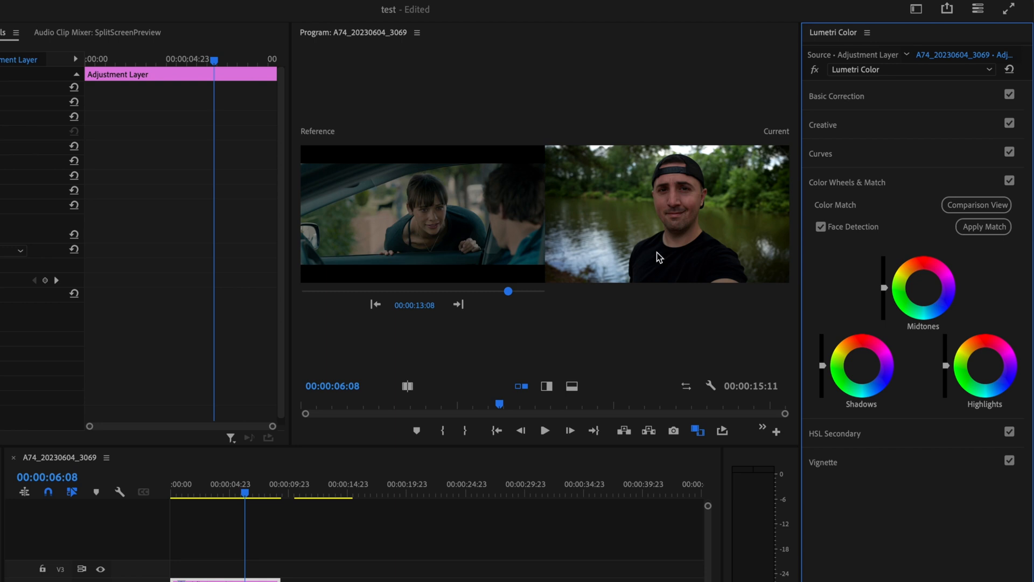
pyautogui.moveTo(355, 424)
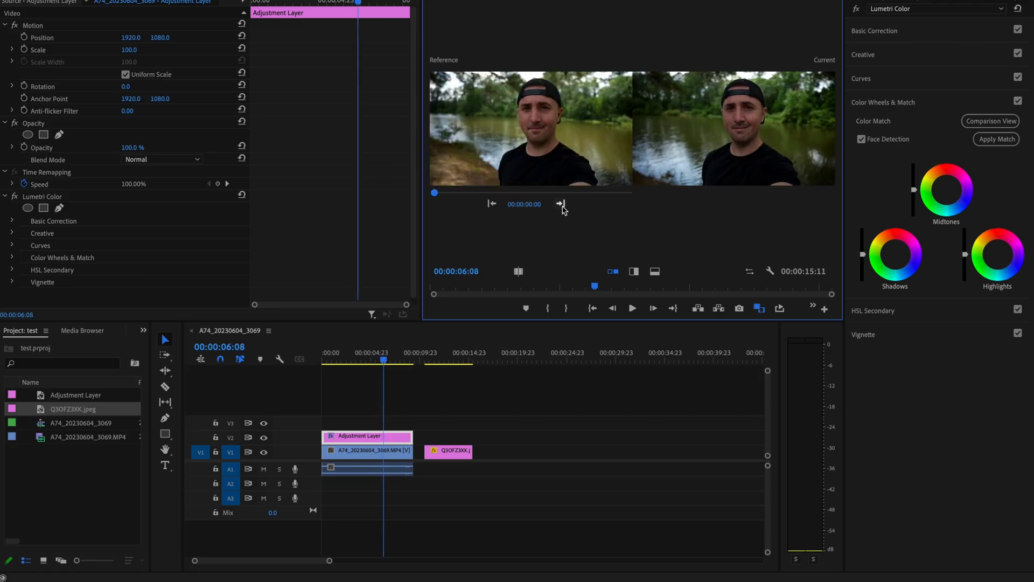
pyautogui.moveTo(435, 191); pyautogui.dragTo(565, 191)
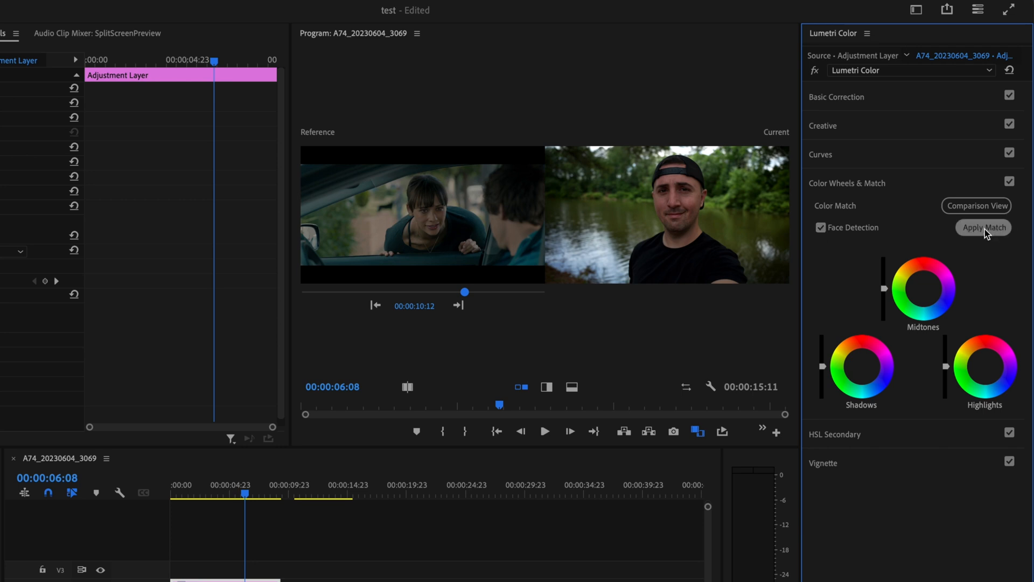
# Step: Apply Lumetri's color match against the film still reference
pyautogui.click(982, 227)
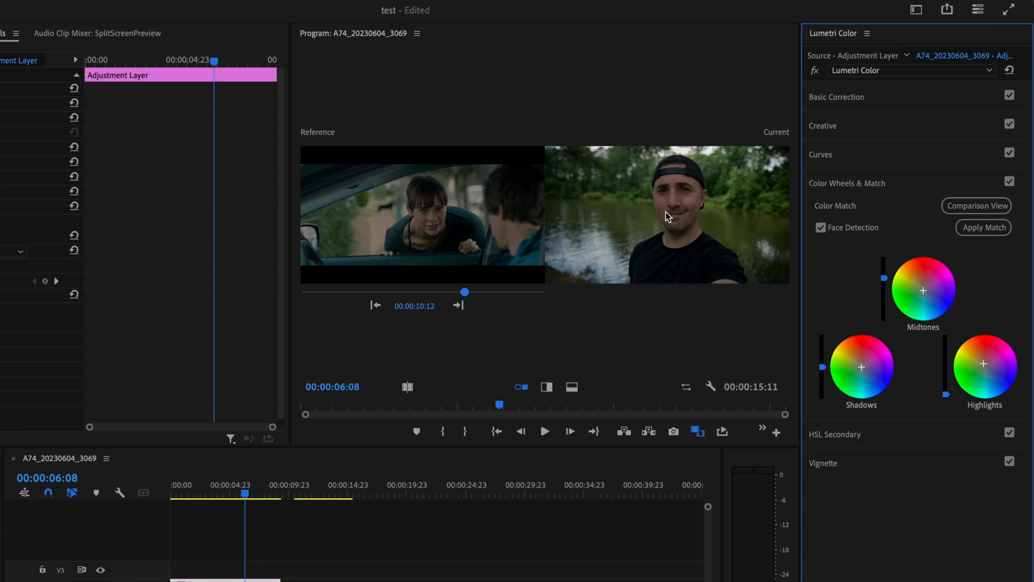
pyautogui.moveTo(777, 249)
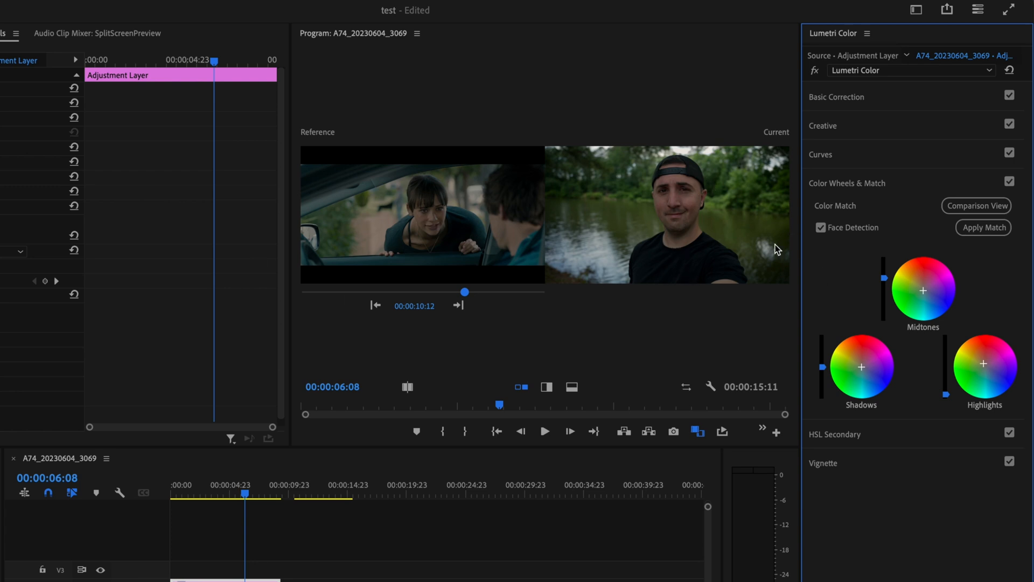
pyautogui.moveTo(630, 217)
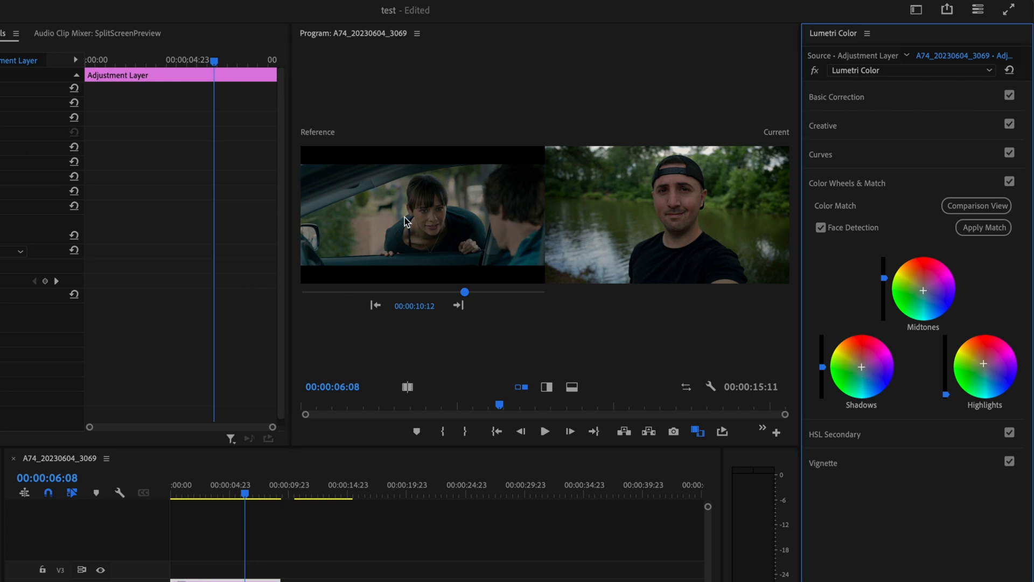
pyautogui.moveTo(453, 239)
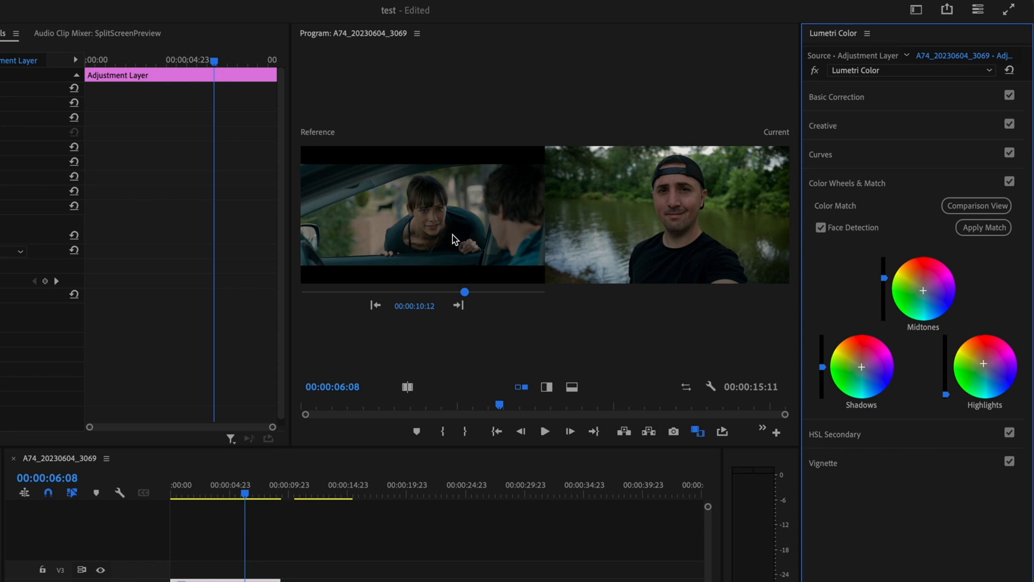
# Step: Open Lumetri's Creative section and lower Saturation to 95
pyautogui.click(822, 126)
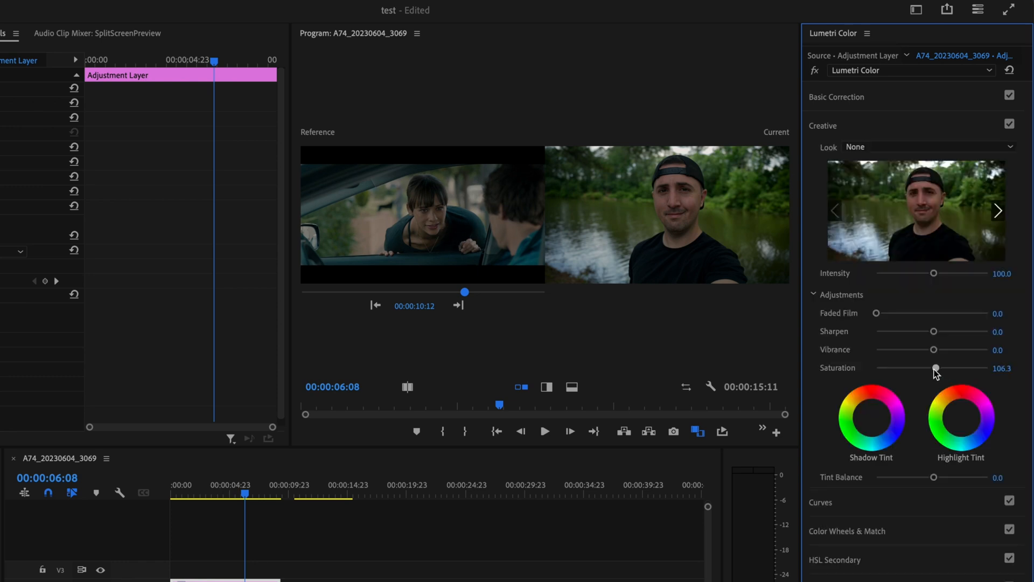
pyautogui.moveTo(936, 368); pyautogui.dragTo(928, 368)
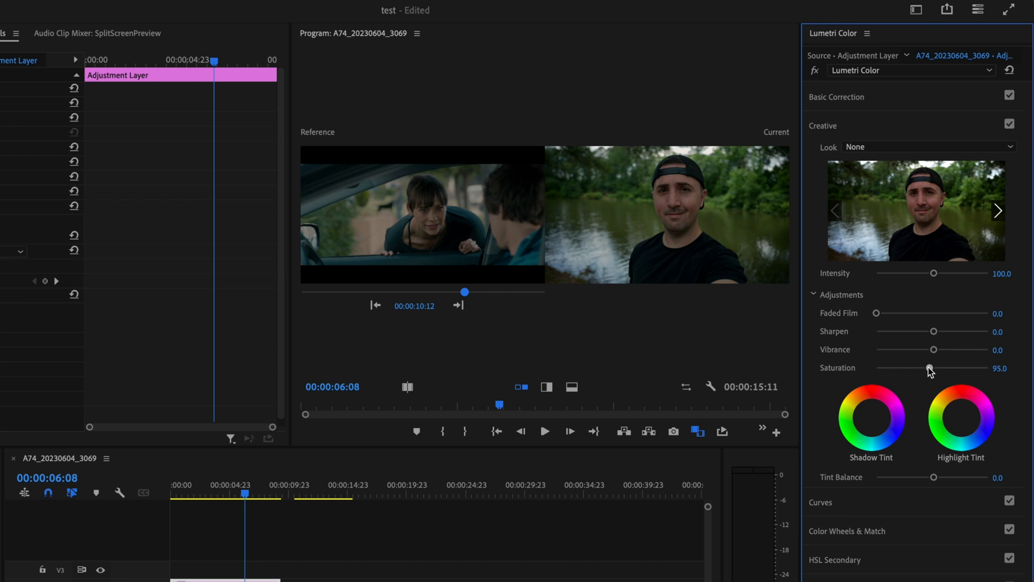